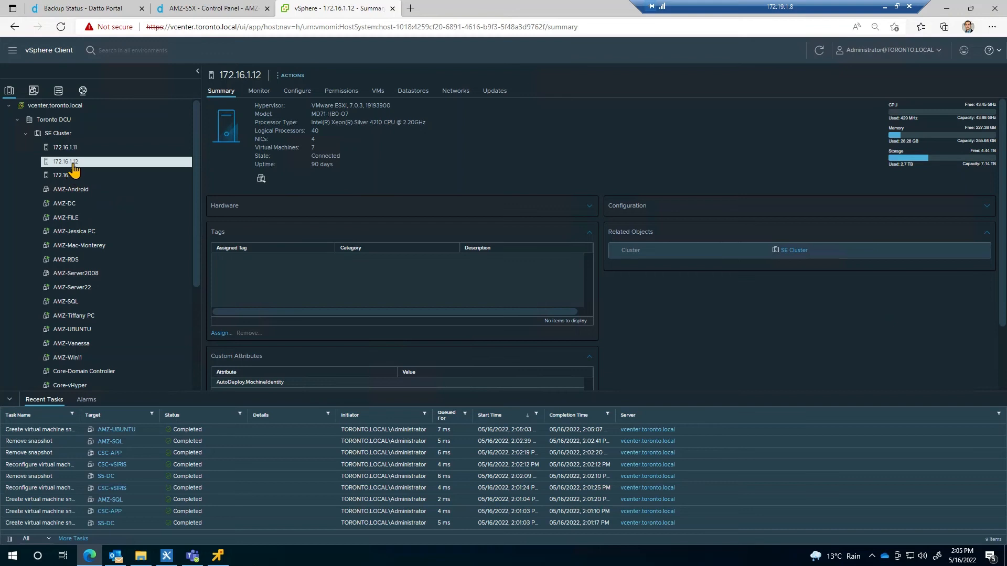
Start a brand-new virtual machine named new-vm placed on host 172.16.1.12.
right_click(64, 161)
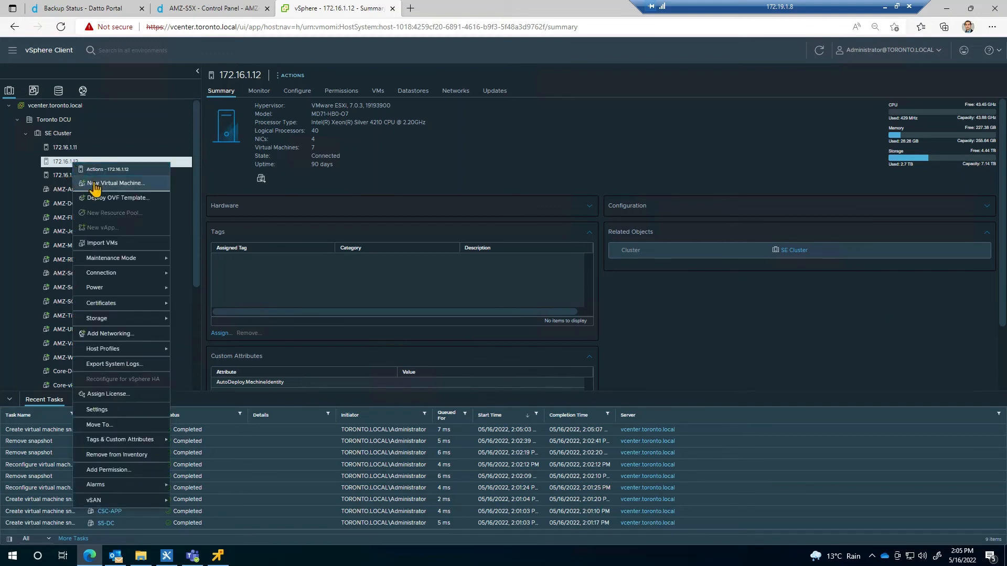
click(118, 182)
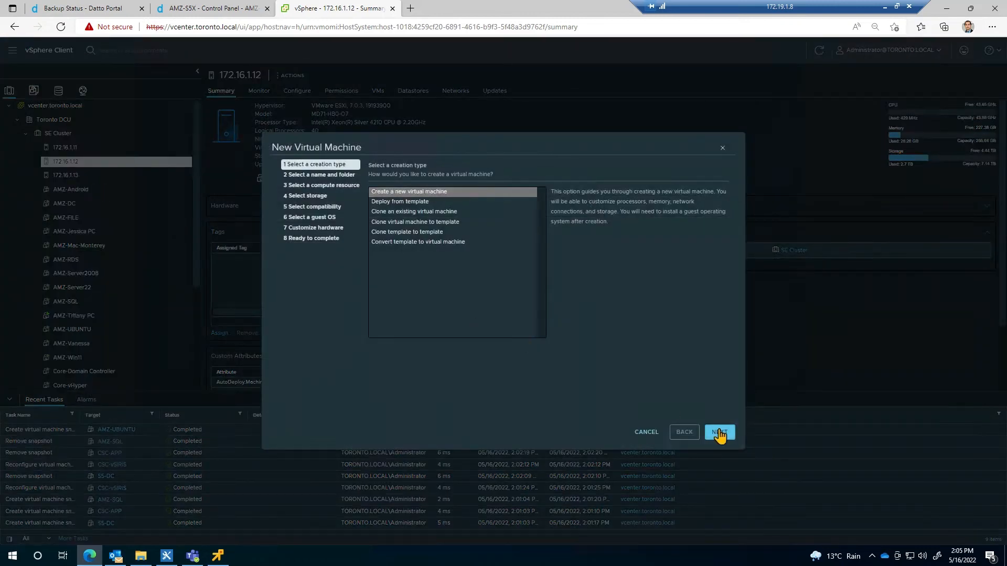
click(718, 431)
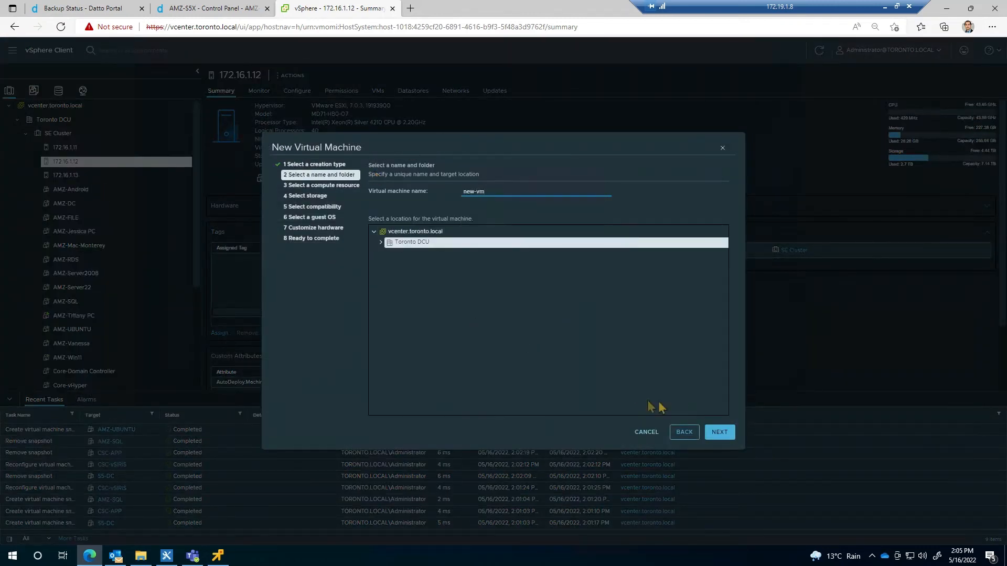
click(718, 431)
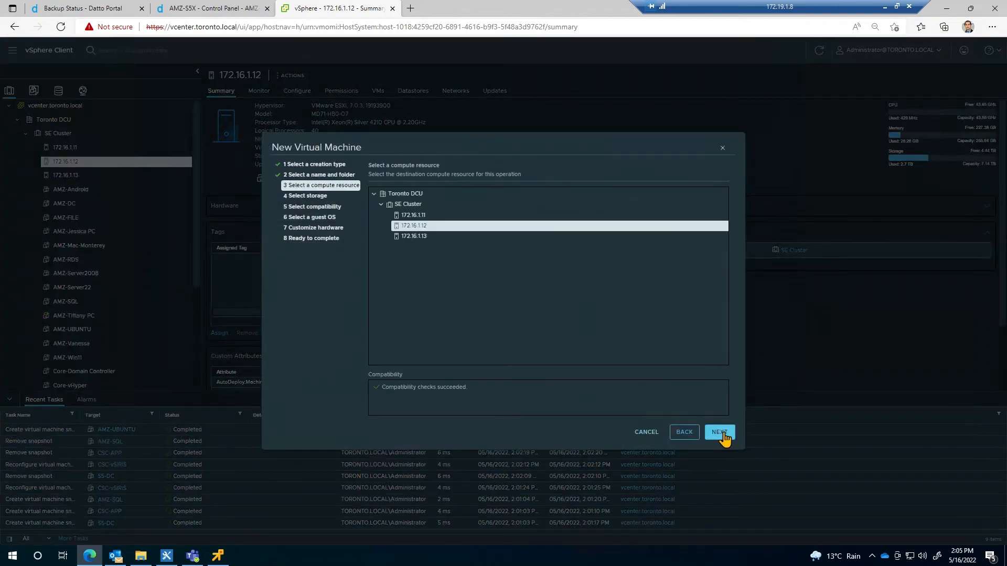
click(718, 431)
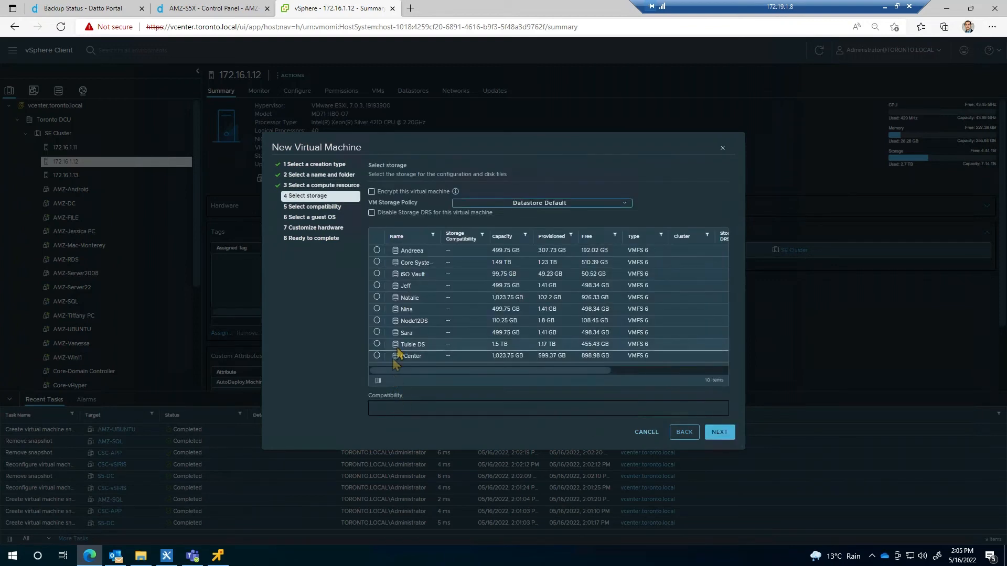
Accept the storage, ESXi 7.0 U2 compatibility and Windows Server 2019 guest OS, reaching hardware customization.
click(718, 431)
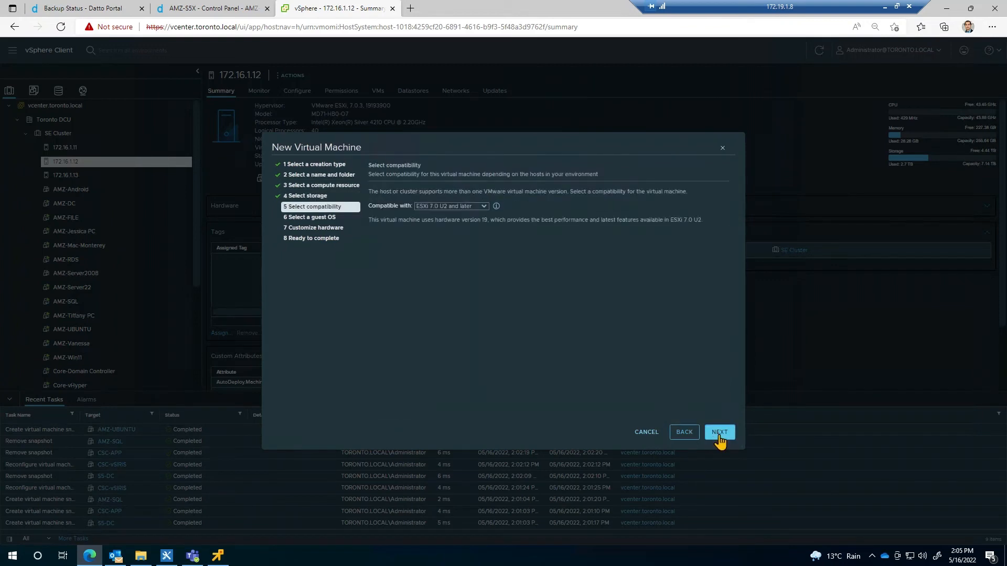
click(718, 431)
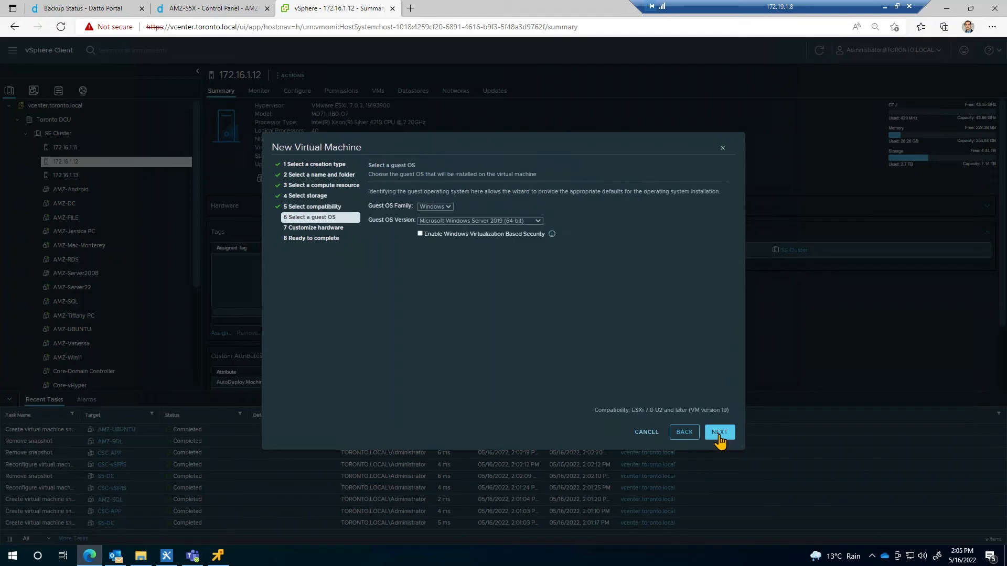
click(718, 431)
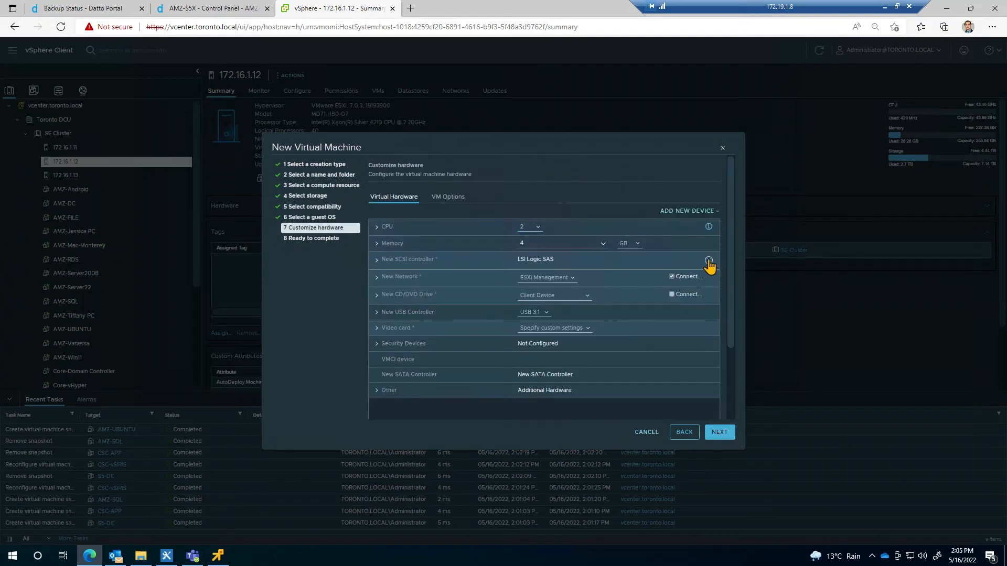
click(717, 431)
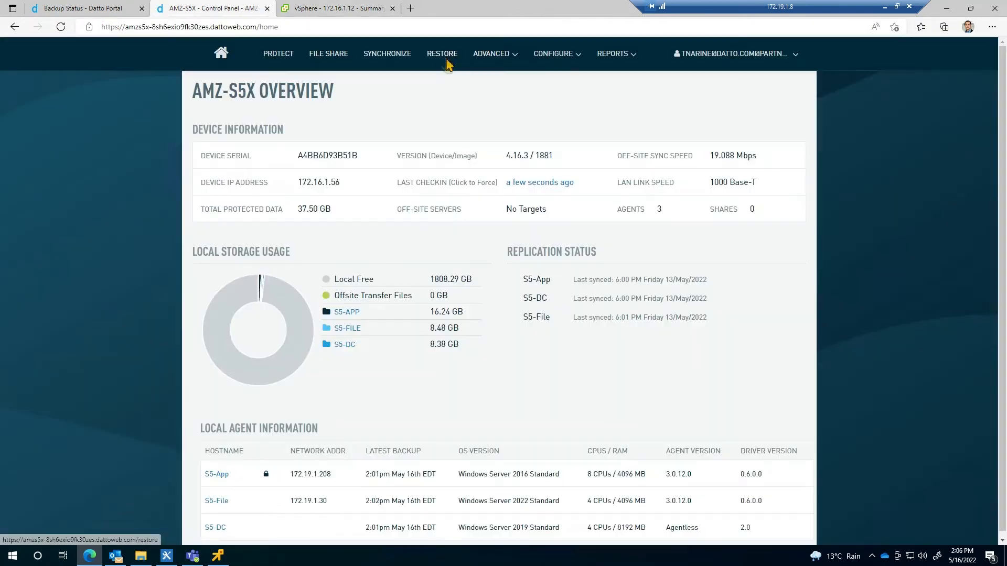
Choose S5-App for restore using the ESX Upload method.
click(441, 53)
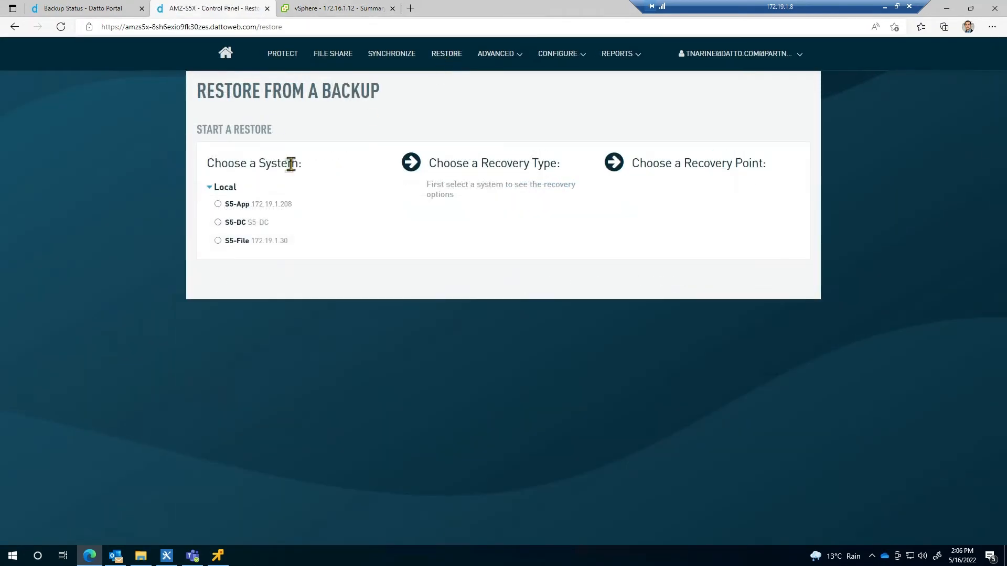
click(218, 204)
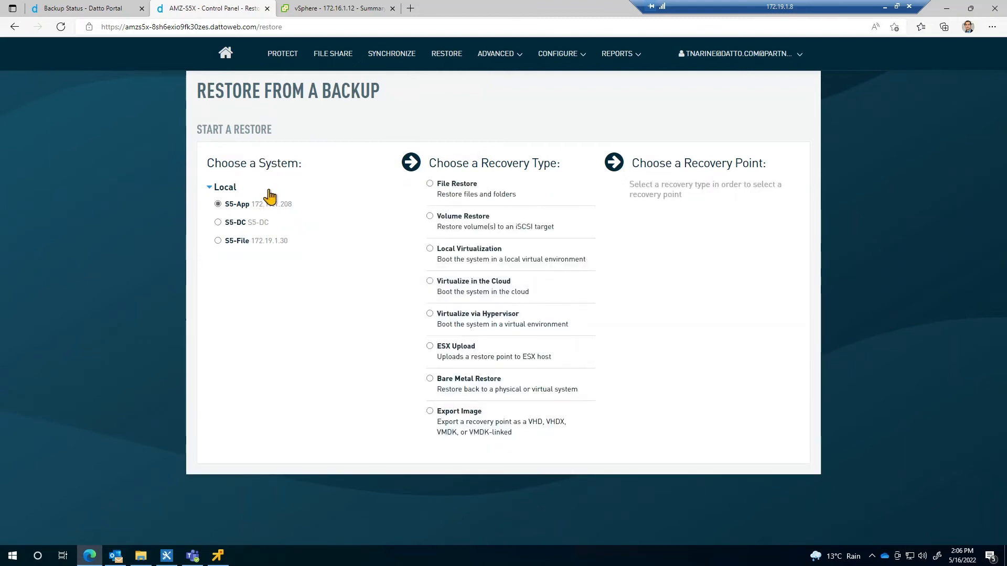
click(430, 346)
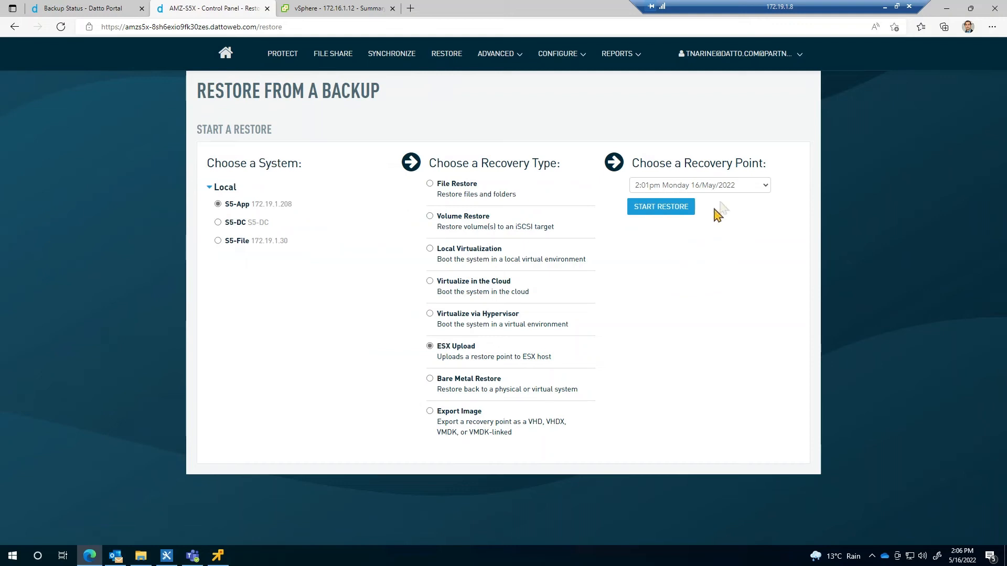
Select the 3:00pm Friday 13 May 2022 recovery point and start the restore.
click(698, 184)
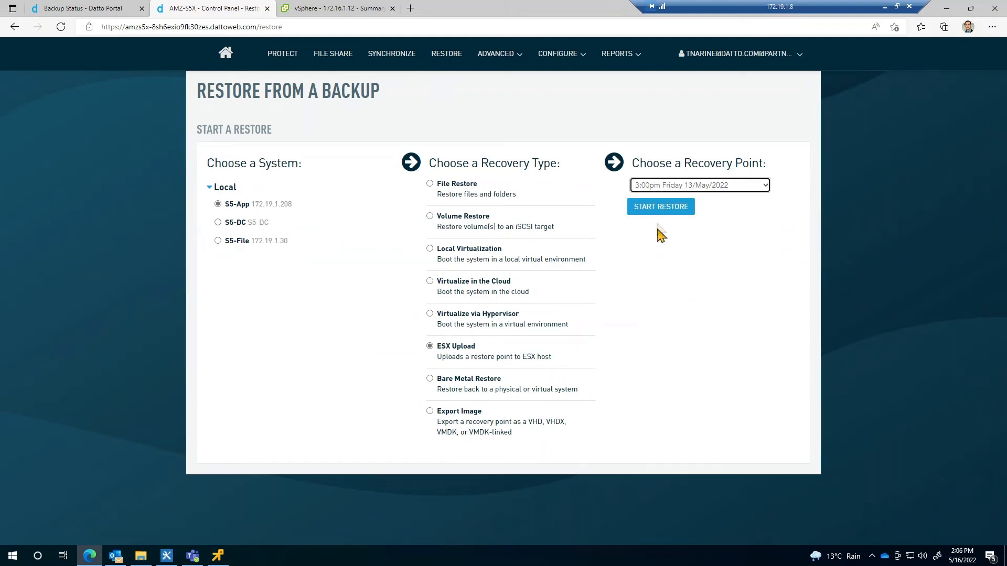
click(660, 207)
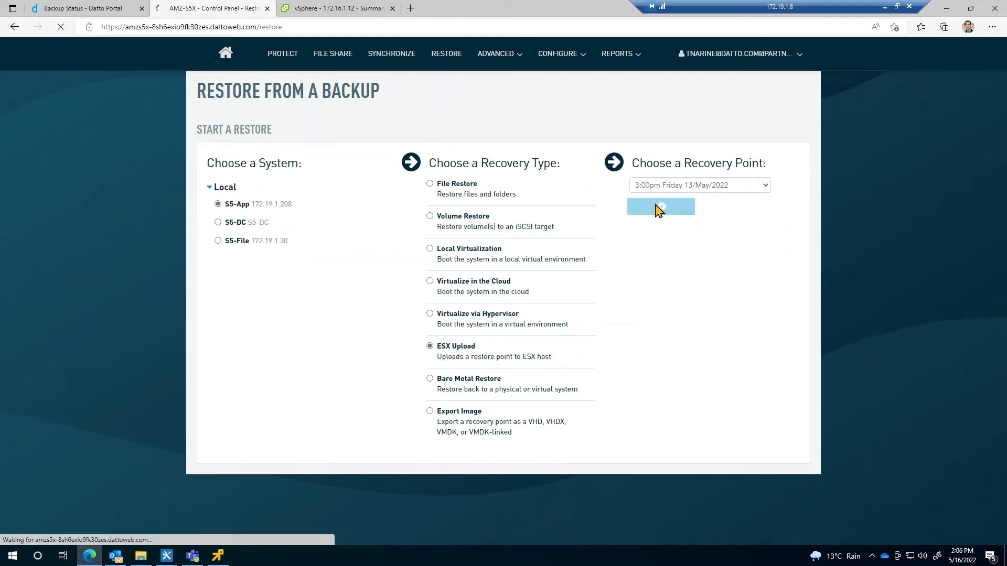
click(660, 206)
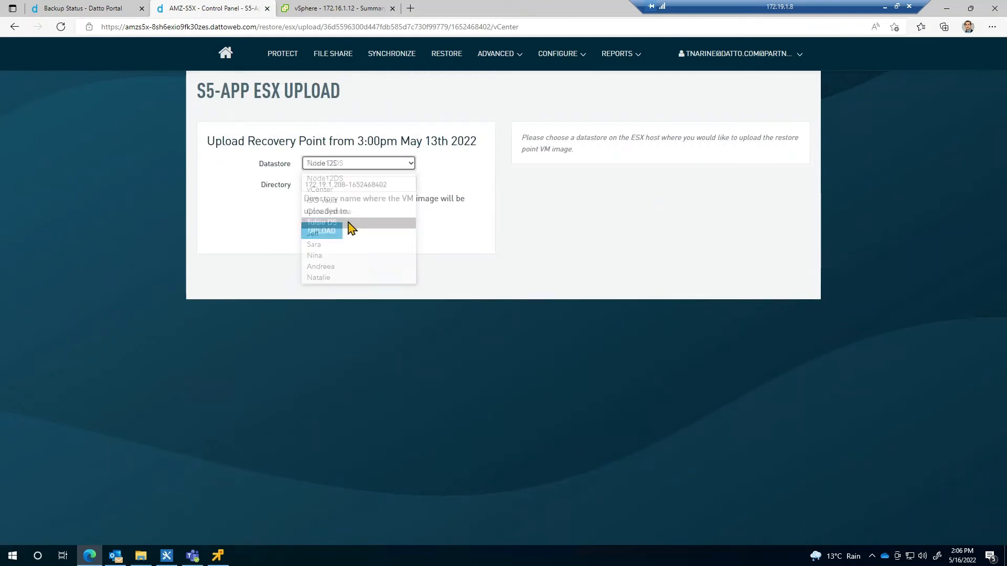
Upload to the Tulsie DS datastore in directory new-vm and verify the agent passphrase.
click(321, 222)
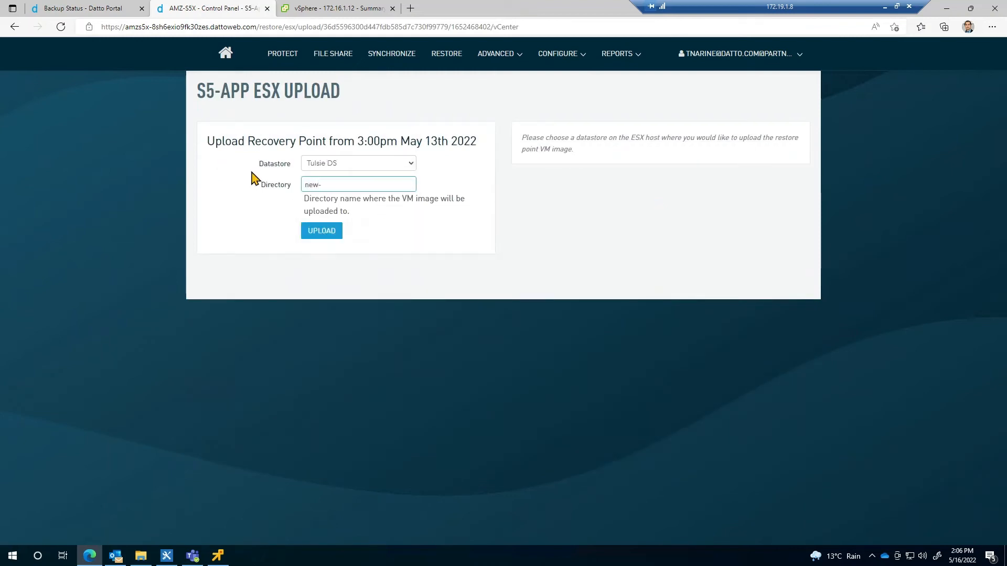
text(vm)
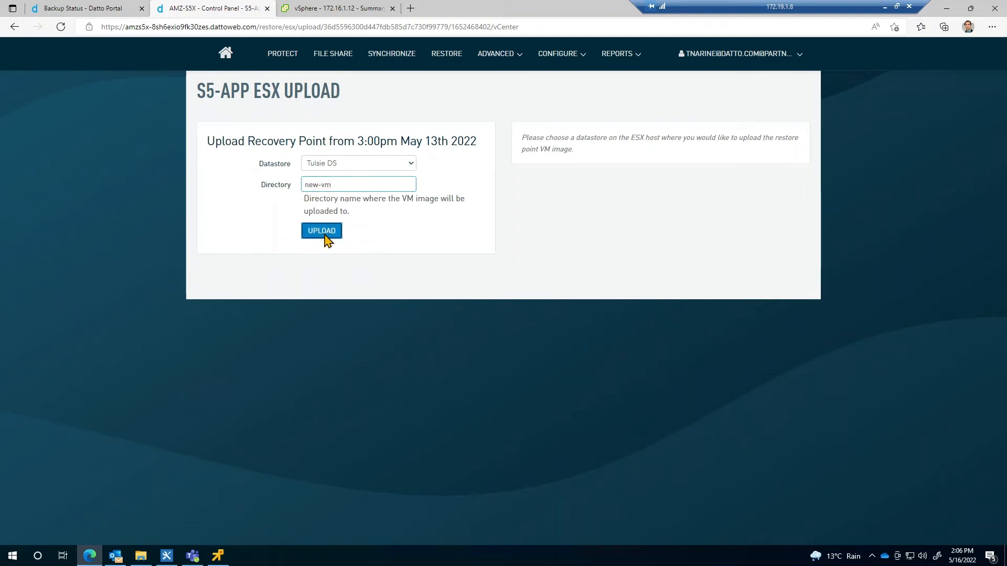
click(321, 231)
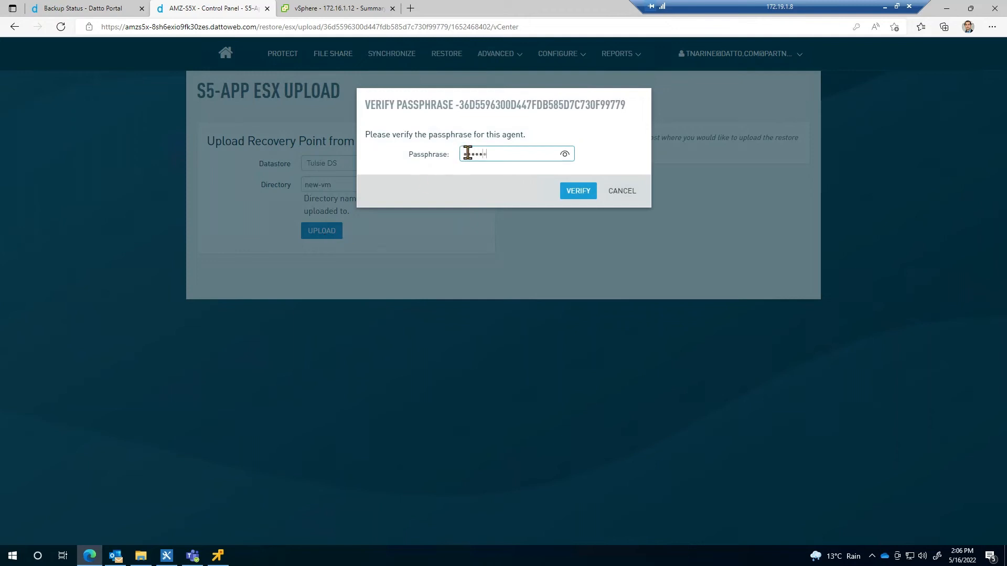
click(576, 191)
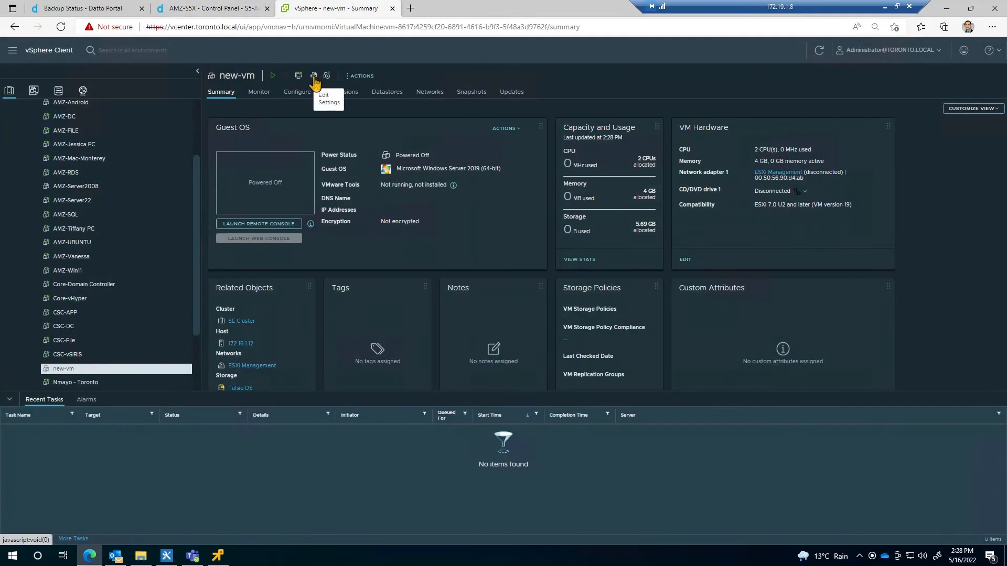
Add the uploaded existing hard disks to new-vm's hardware and save the settings.
click(314, 76)
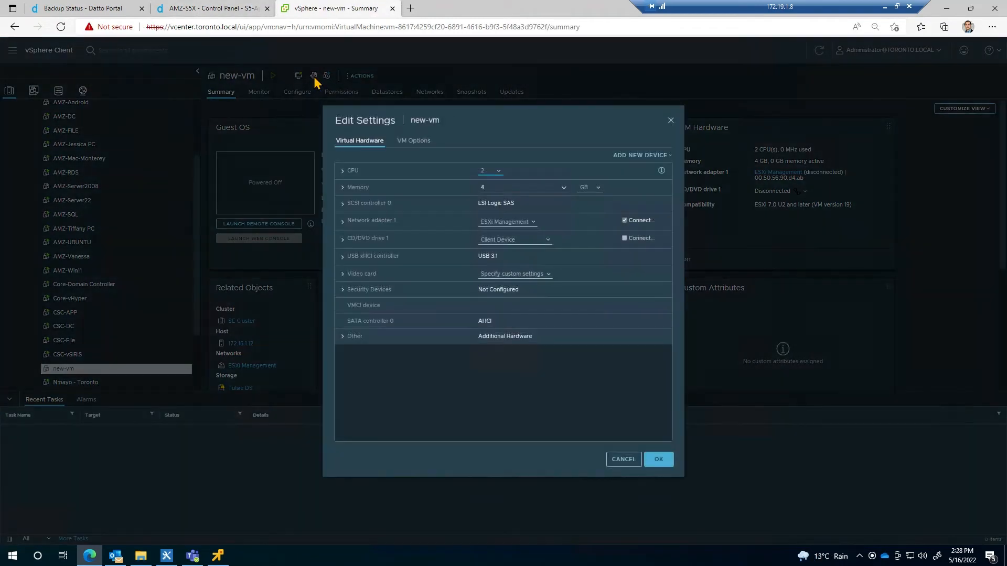
click(639, 155)
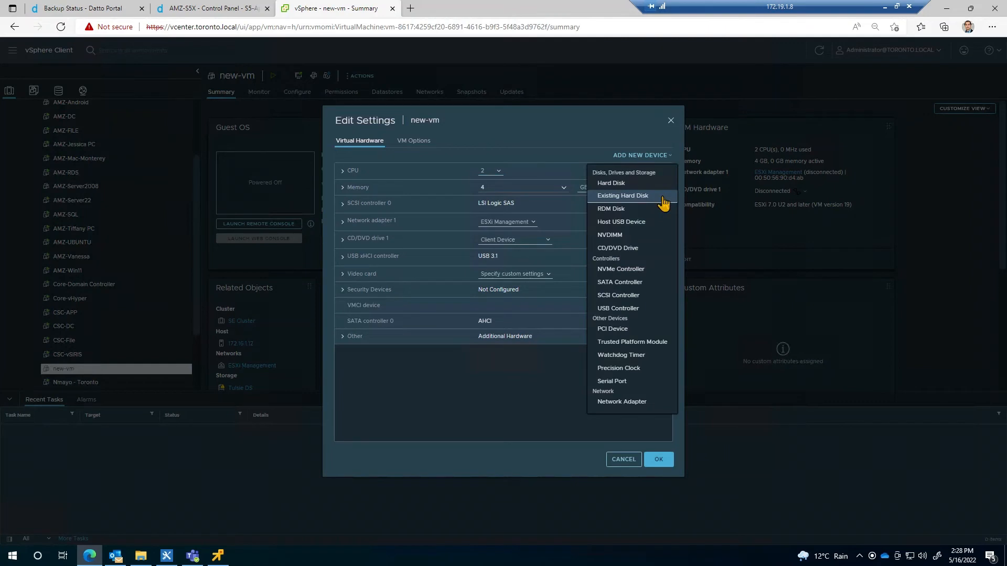
click(610, 183)
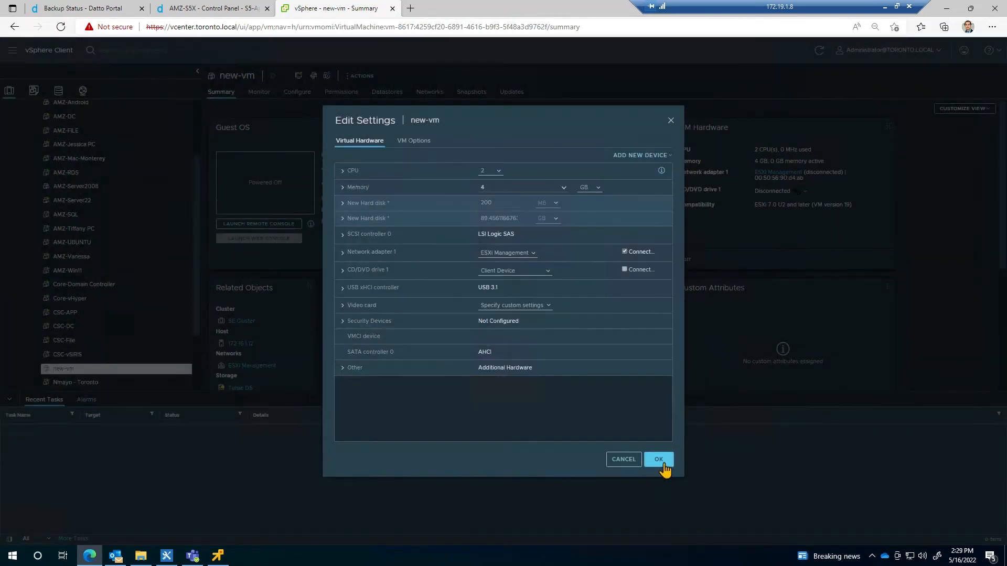
click(658, 459)
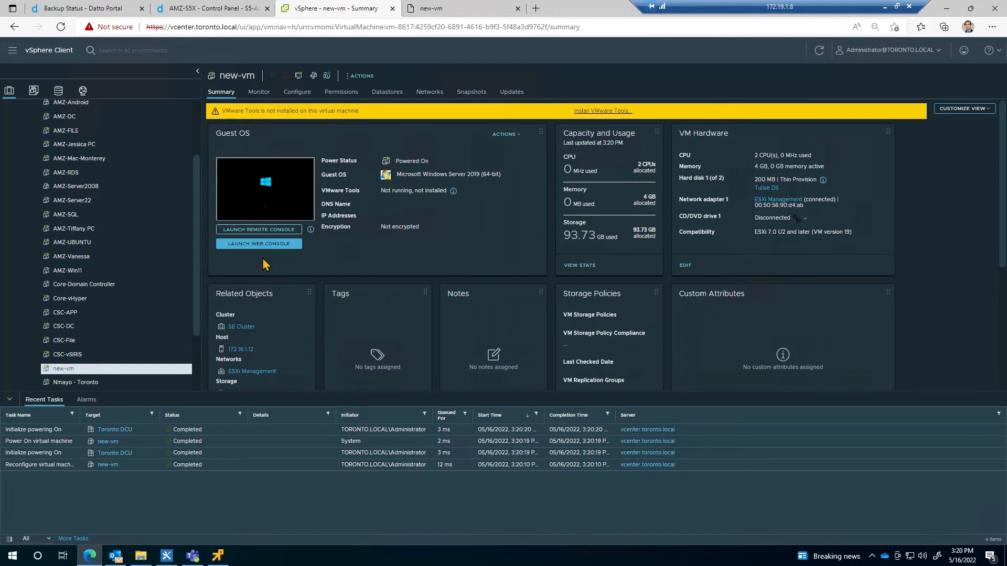
Launch the web console from new-vm's Summary page.
click(258, 243)
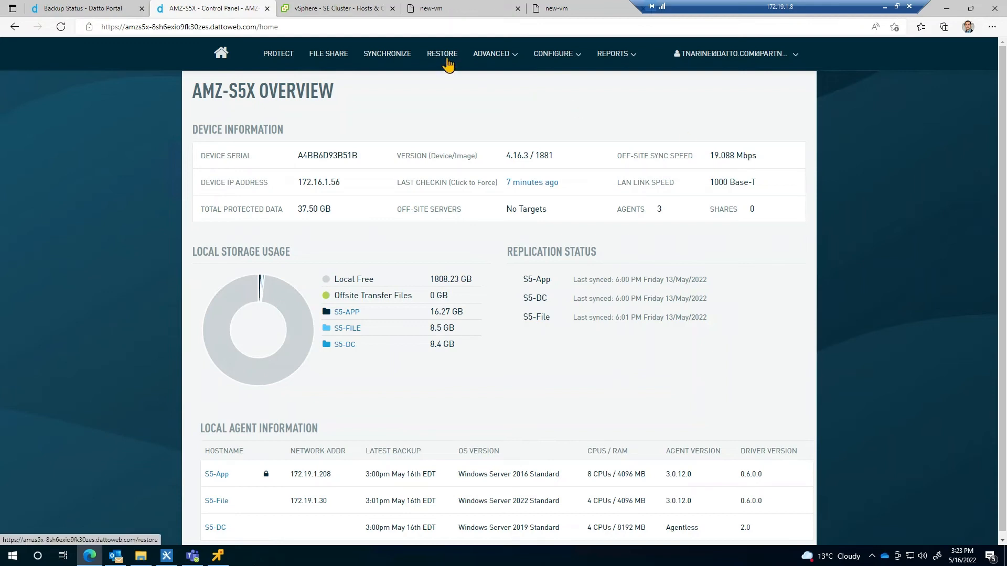
Choose S5-App for restore using Virtualize via Hypervisor.
click(442, 54)
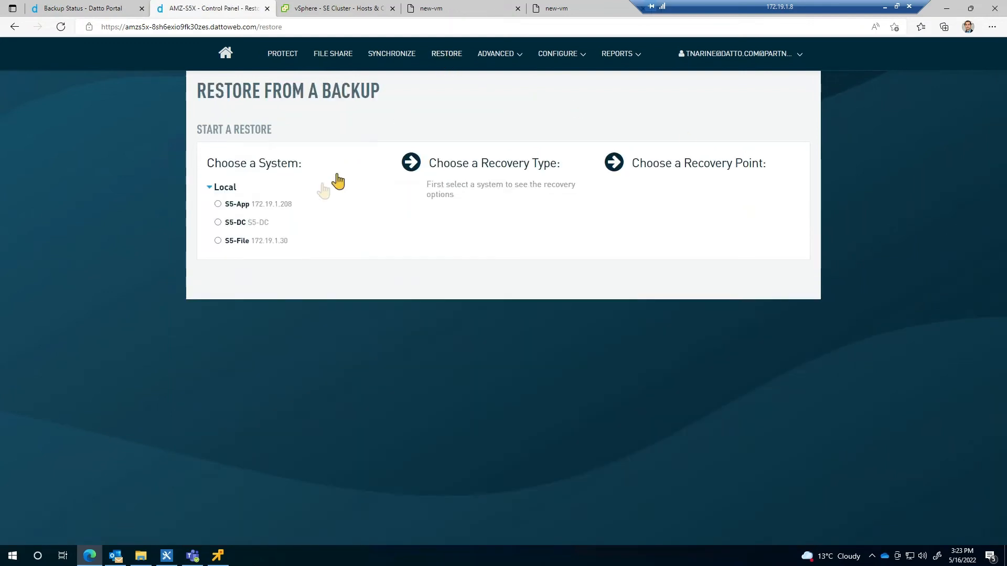
click(218, 205)
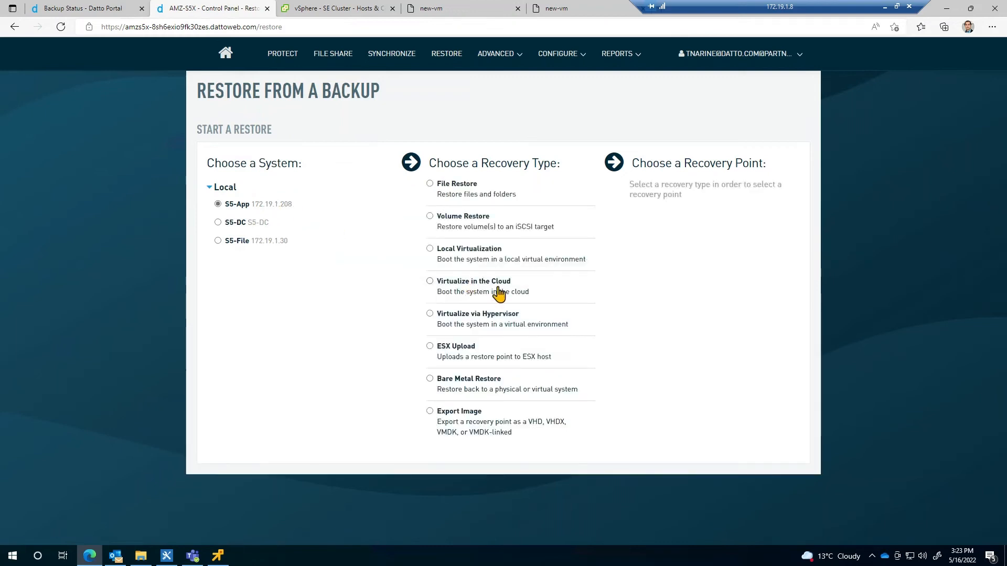
click(430, 314)
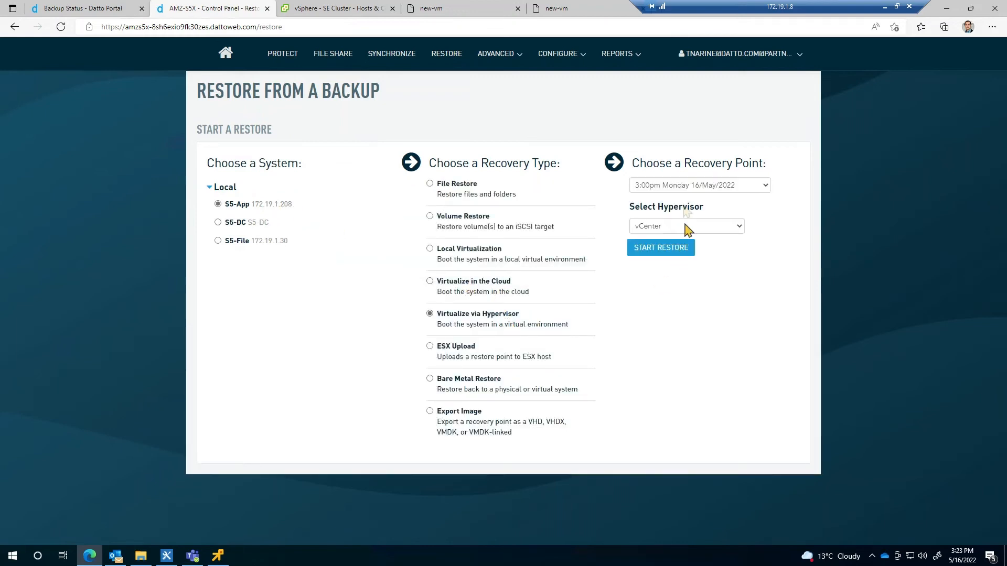
Select the 4:01pm Friday 13/May/2022 recovery point with vCenter as hypervisor and start the restore.
click(698, 185)
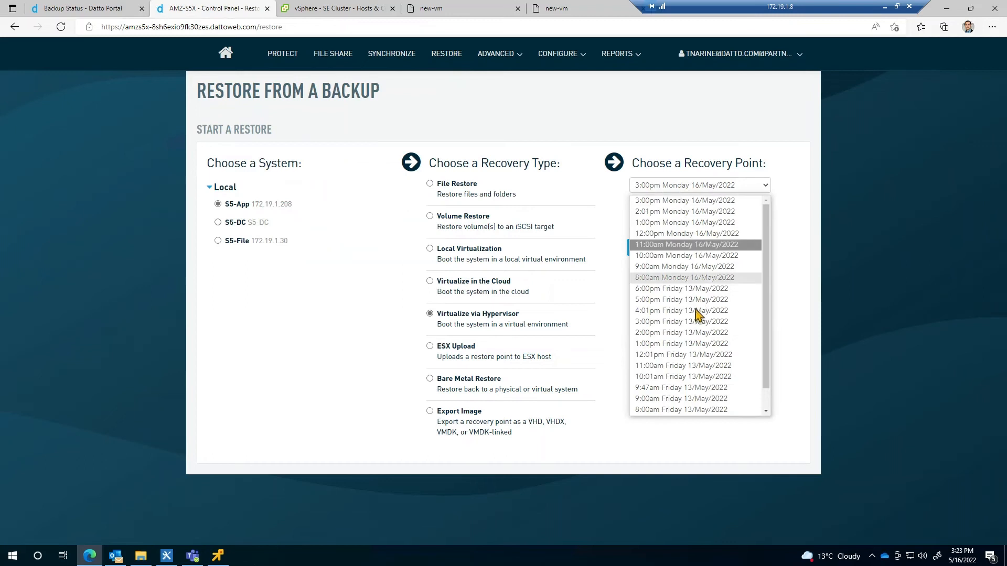
mouse_move(696, 311)
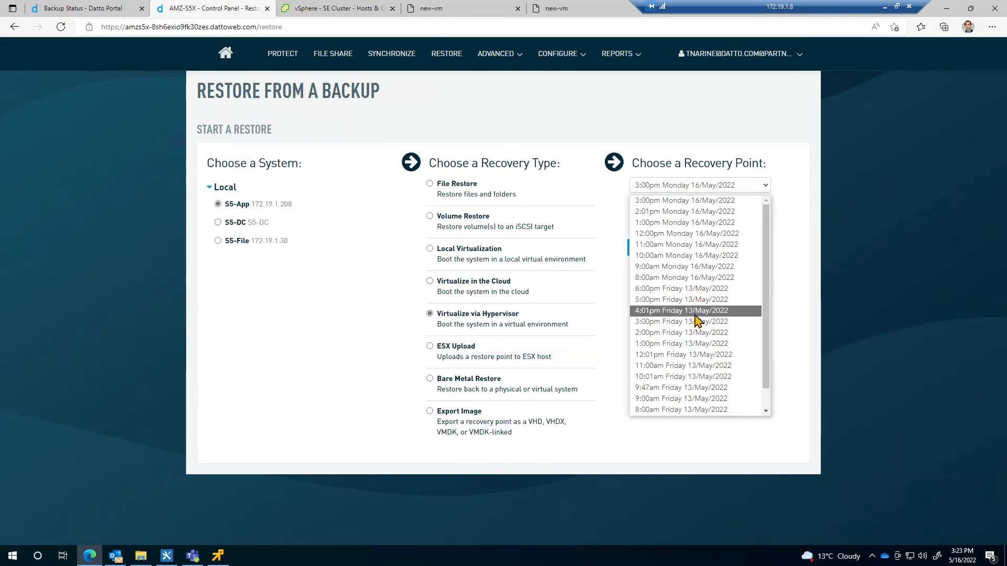
click(680, 310)
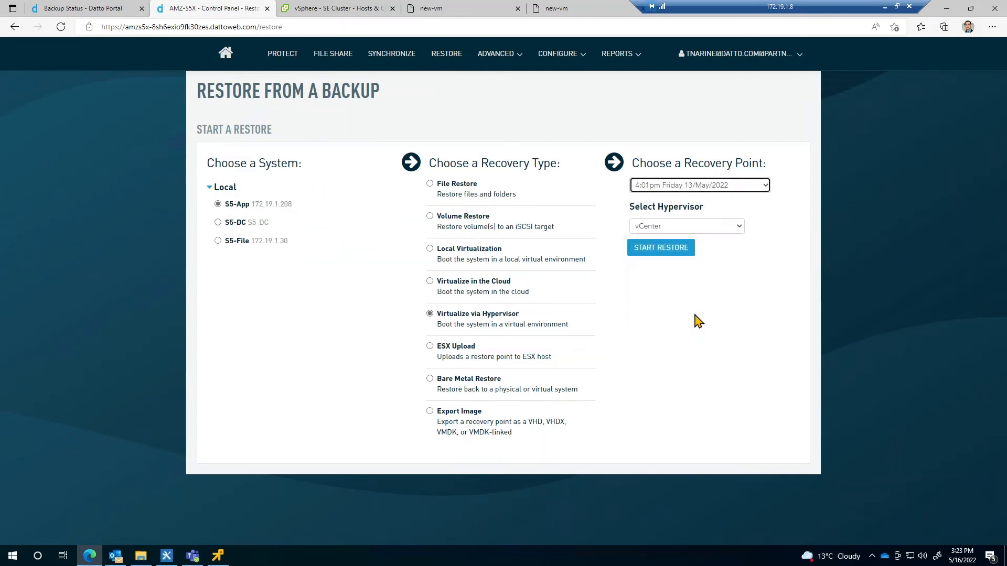
click(685, 225)
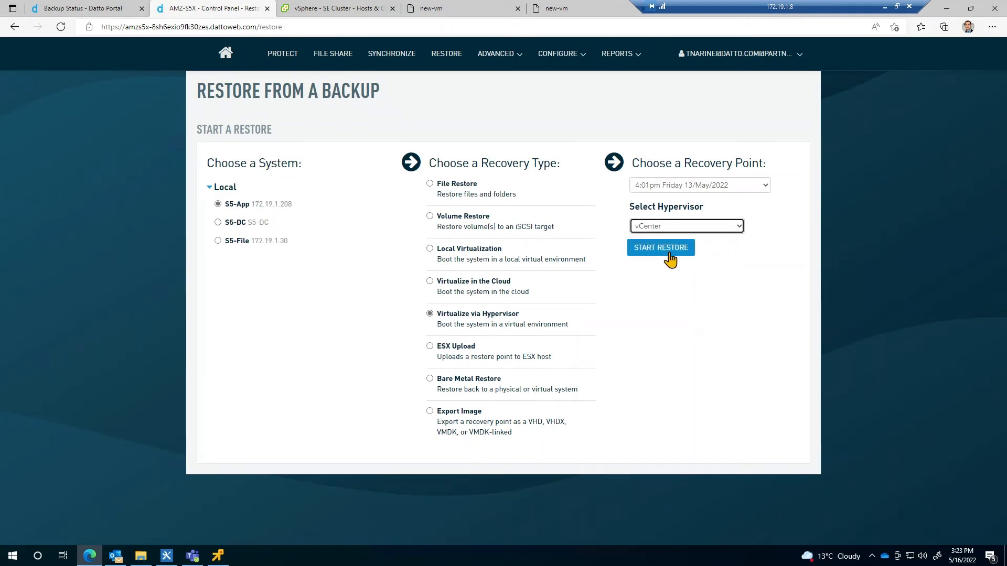
click(659, 248)
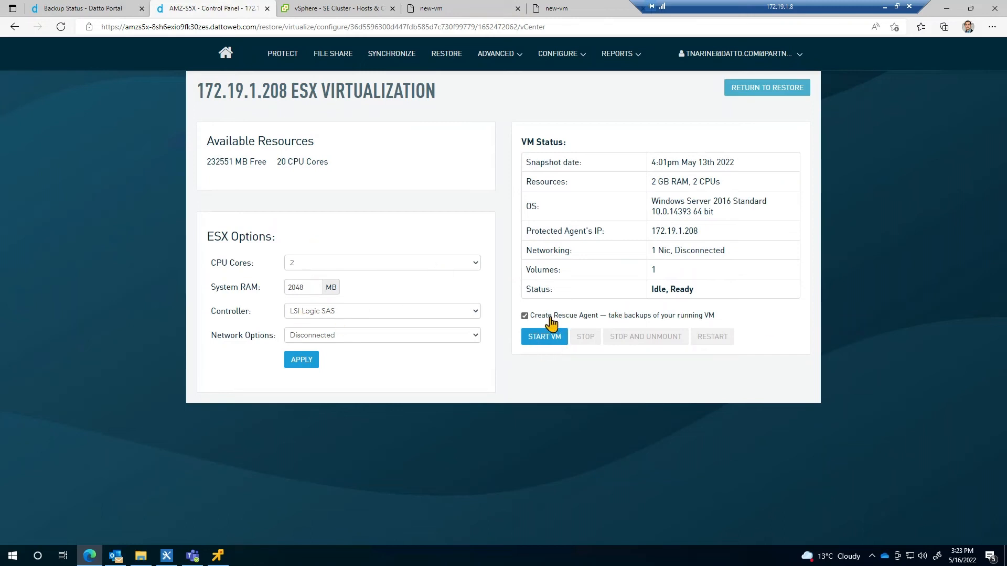
Untick Create Rescue Agent, start the VM, verify the passphrase and switch to the vSphere tab.
click(524, 315)
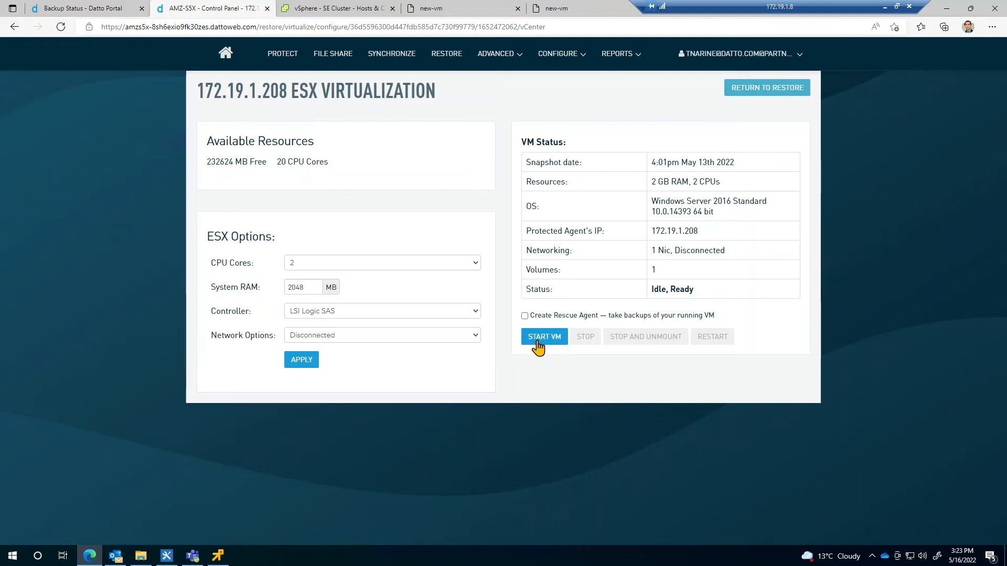
click(544, 336)
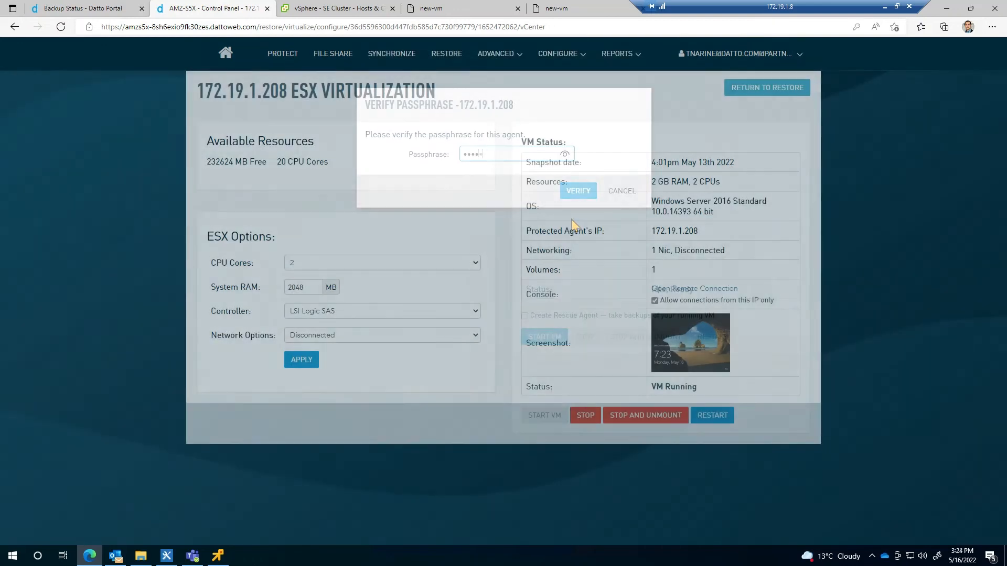
click(577, 191)
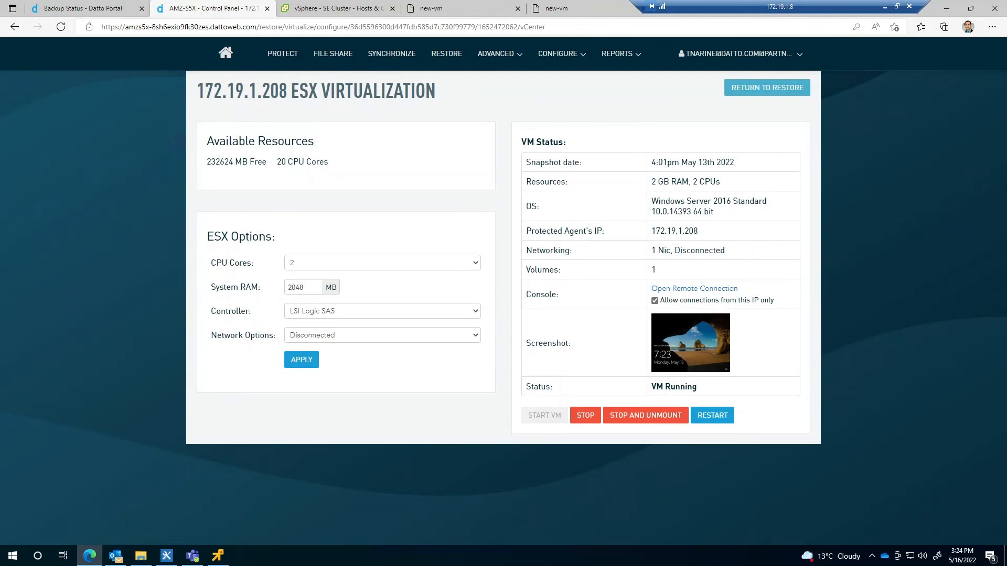
click(334, 8)
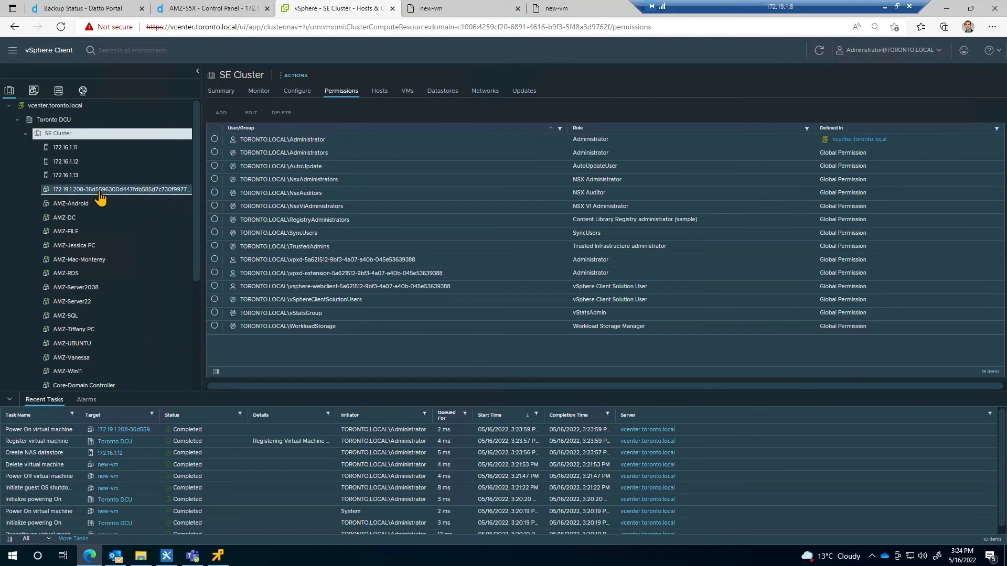
Select the restored 172.19.1.208 VM and start its Migrate wizard.
click(119, 188)
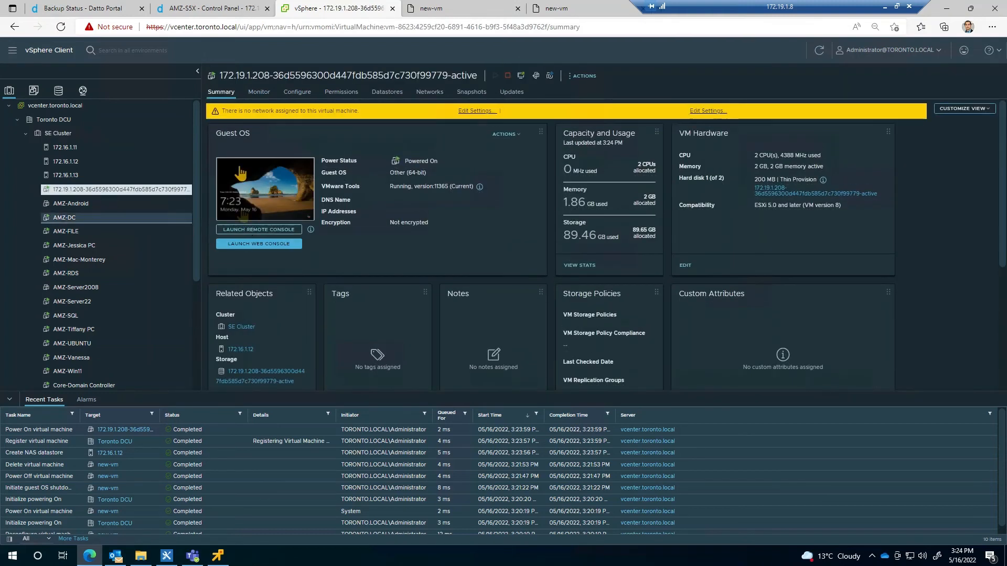
right_click(120, 189)
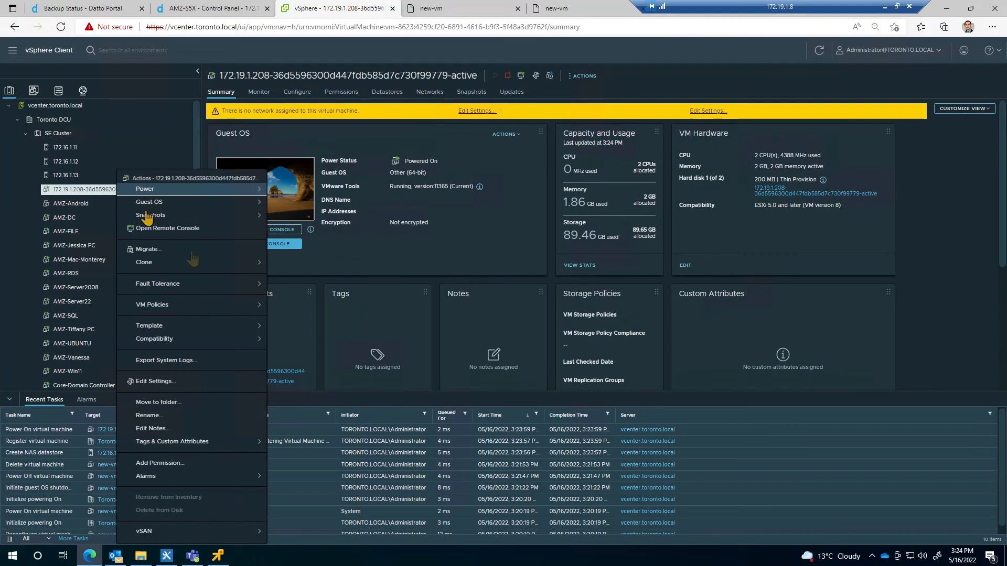
click(147, 250)
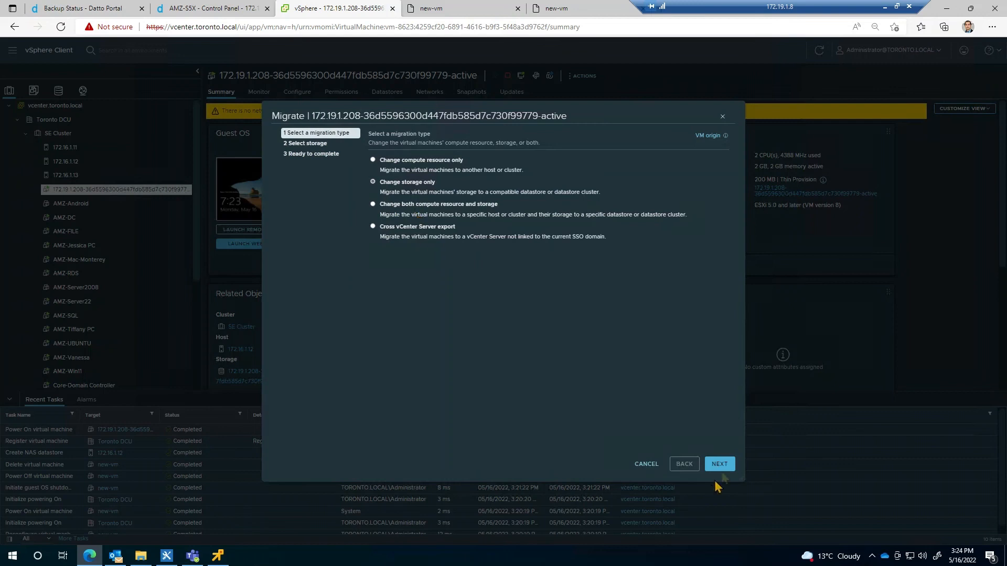
Migrate storage only to the Tuisle DS datastore with Thin Provision disk format.
click(718, 464)
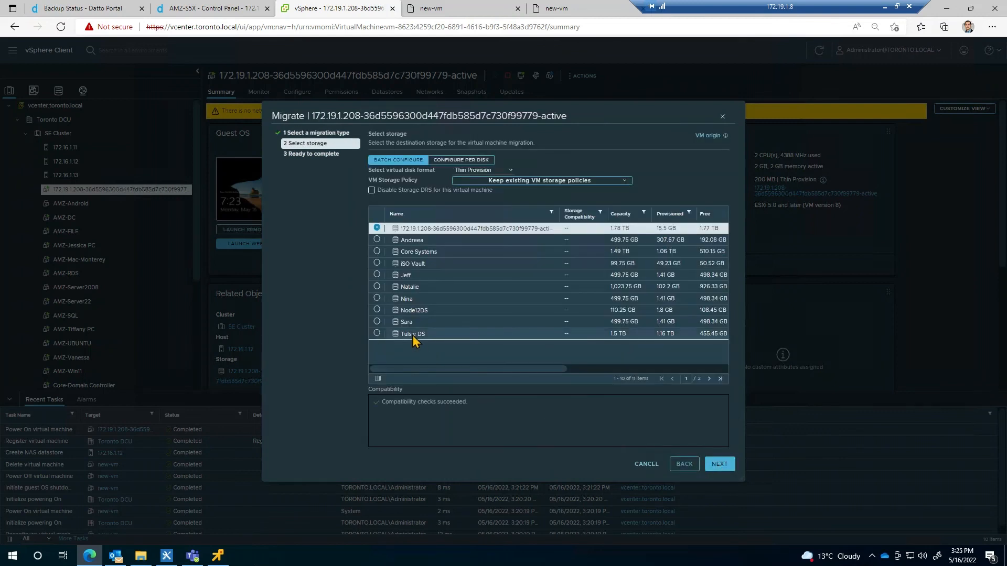
click(494, 170)
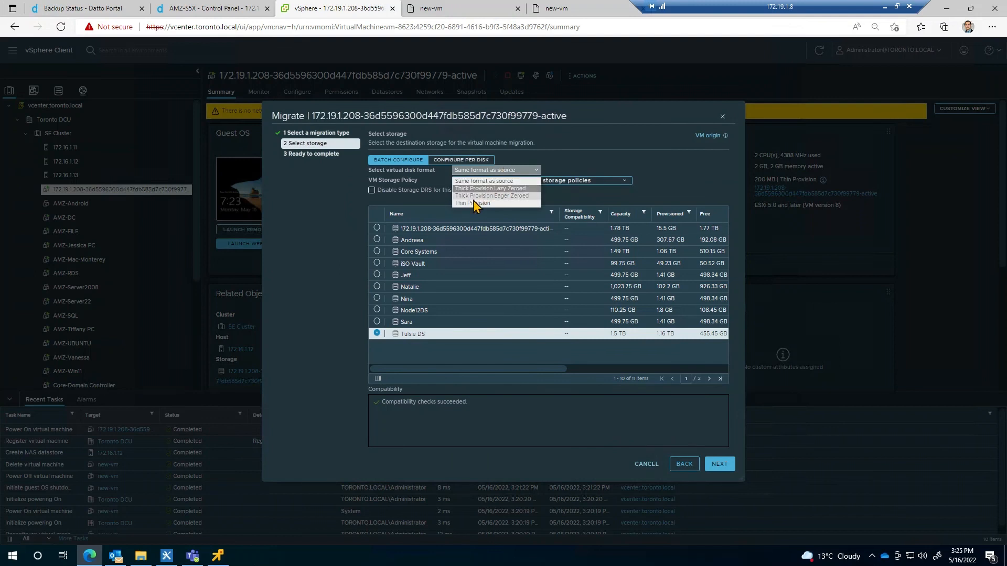
click(474, 202)
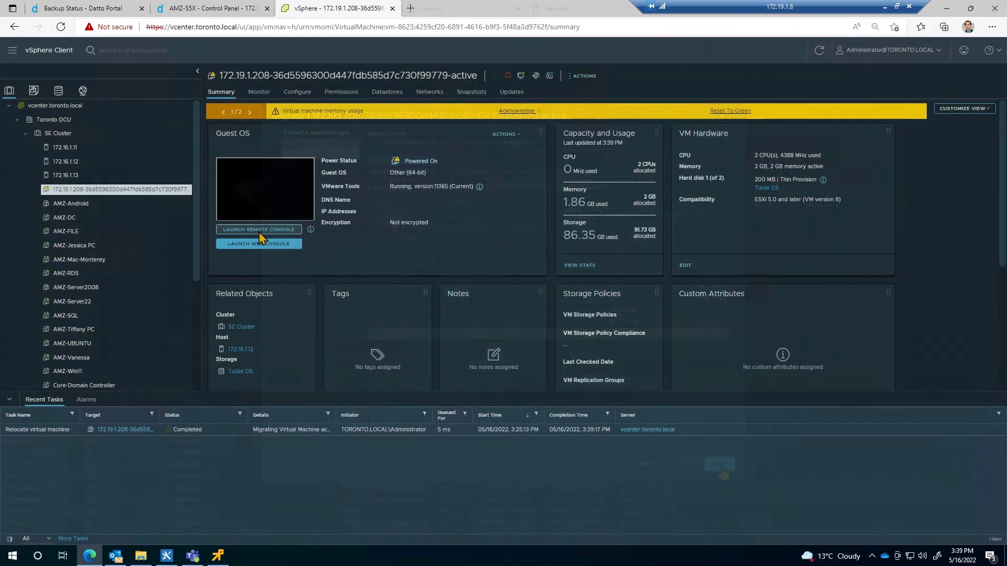
View the migrated VM's web console and return to the Datto virtualization page.
click(259, 244)
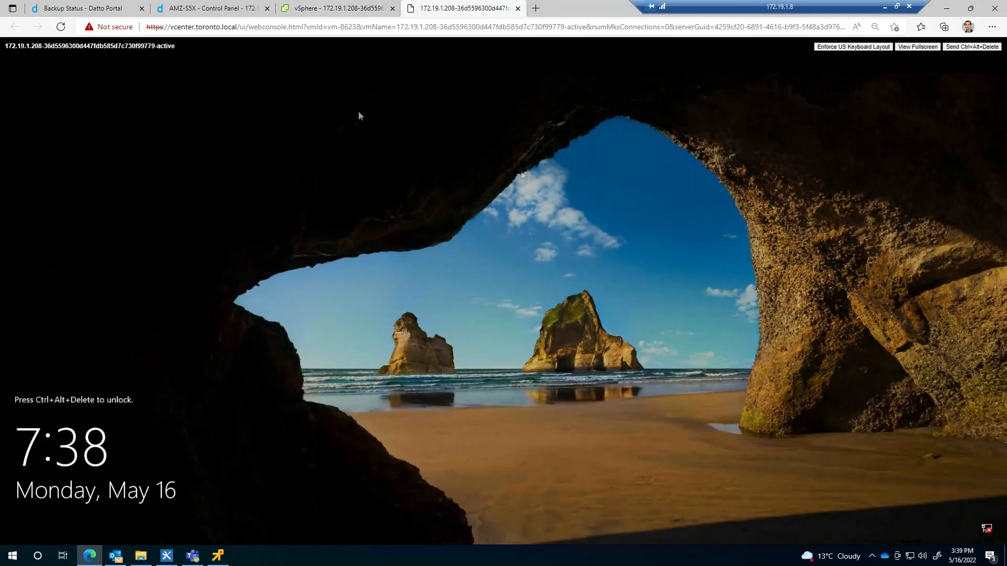
click(212, 7)
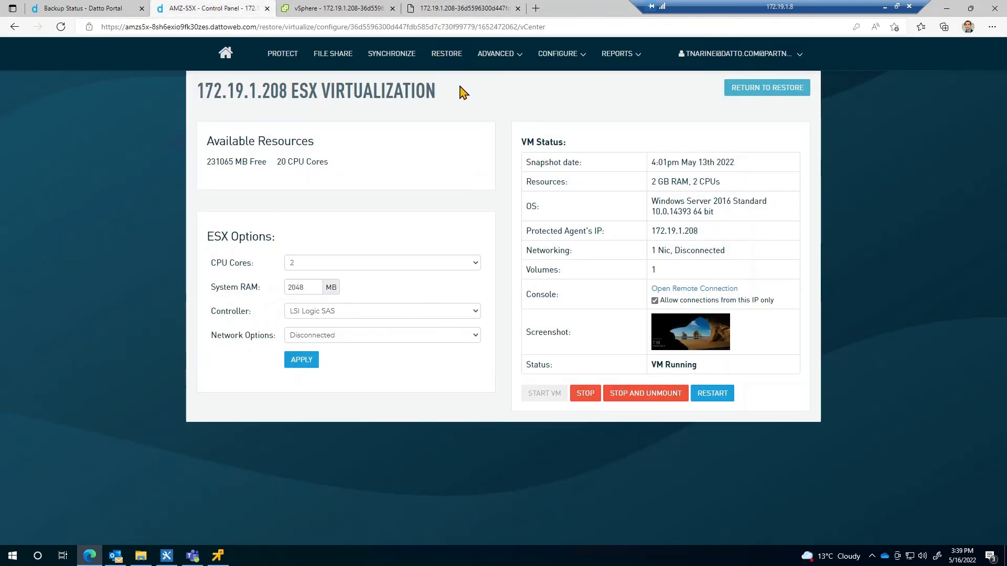
mouse_move(860, 282)
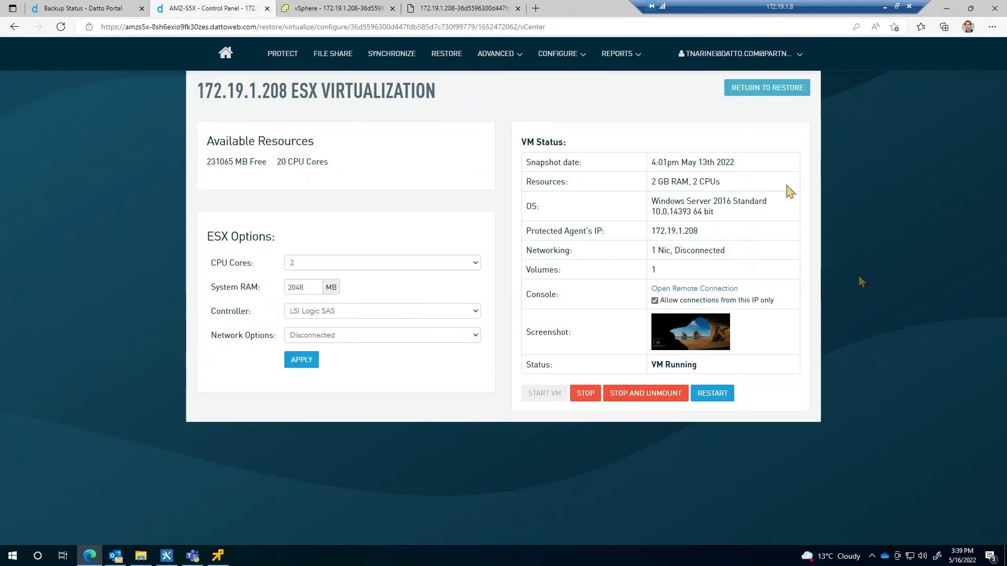
Remove the S5-App virtualization restore from active recoveries and return to the appliance overview.
click(766, 87)
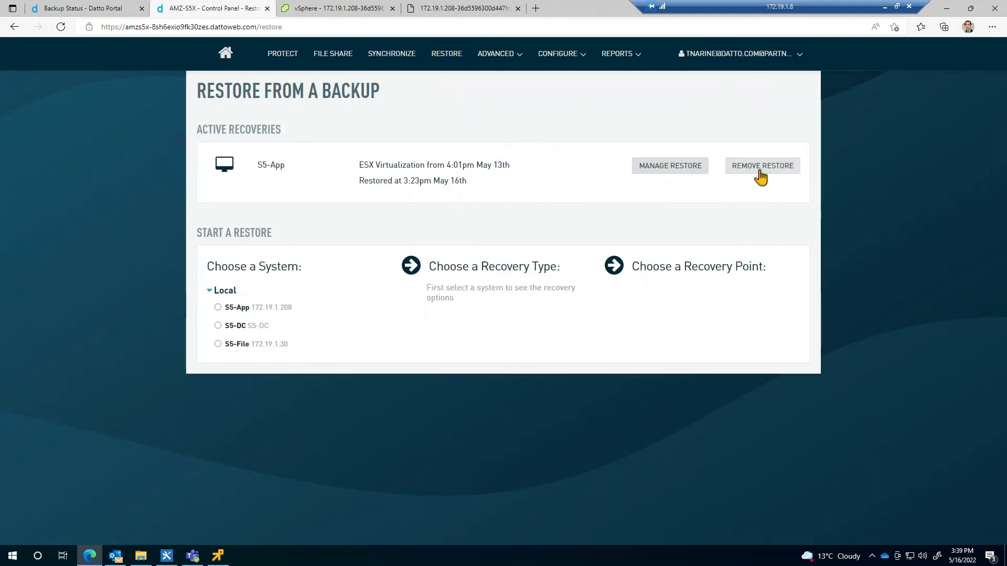
click(762, 165)
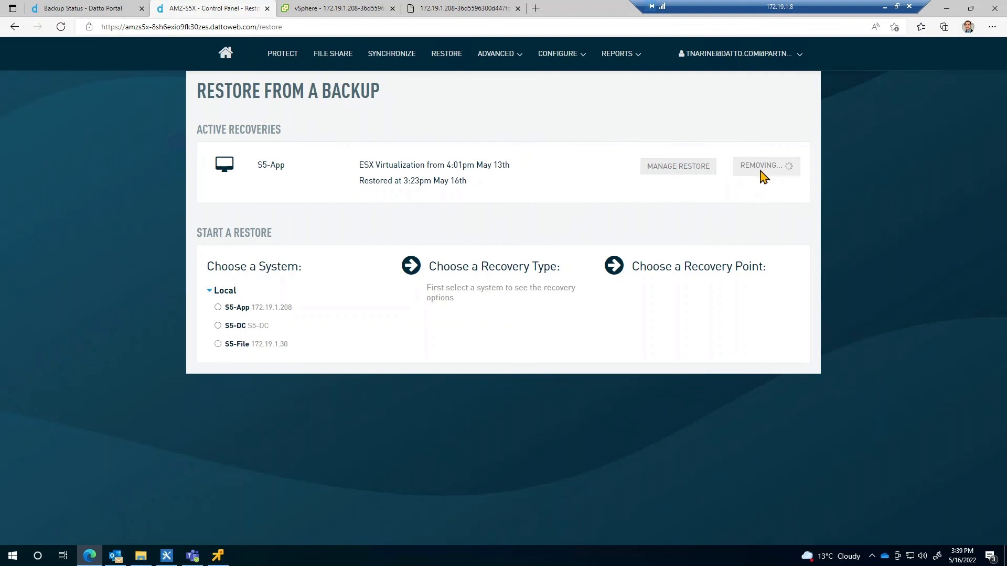
click(460, 7)
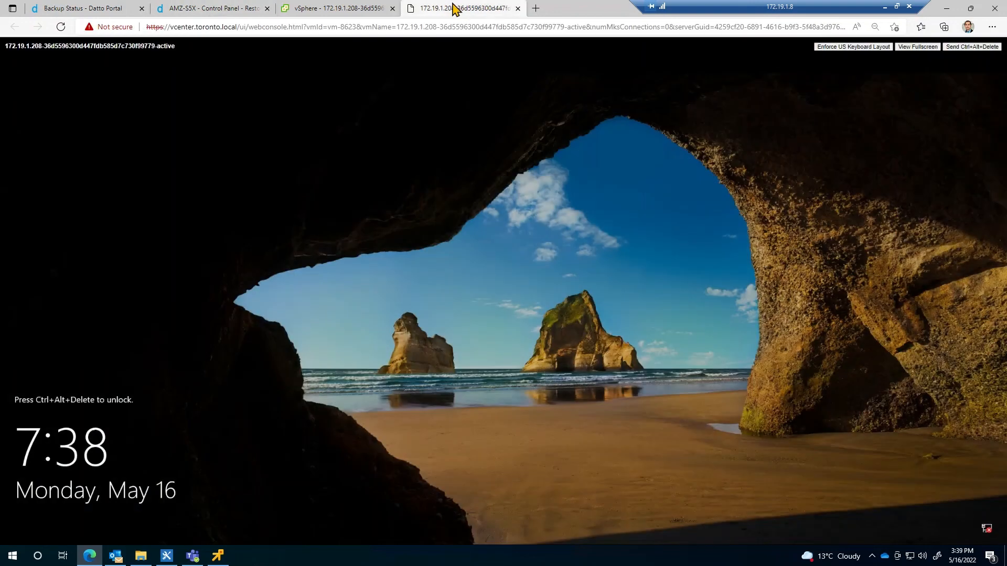
mouse_move(971, 47)
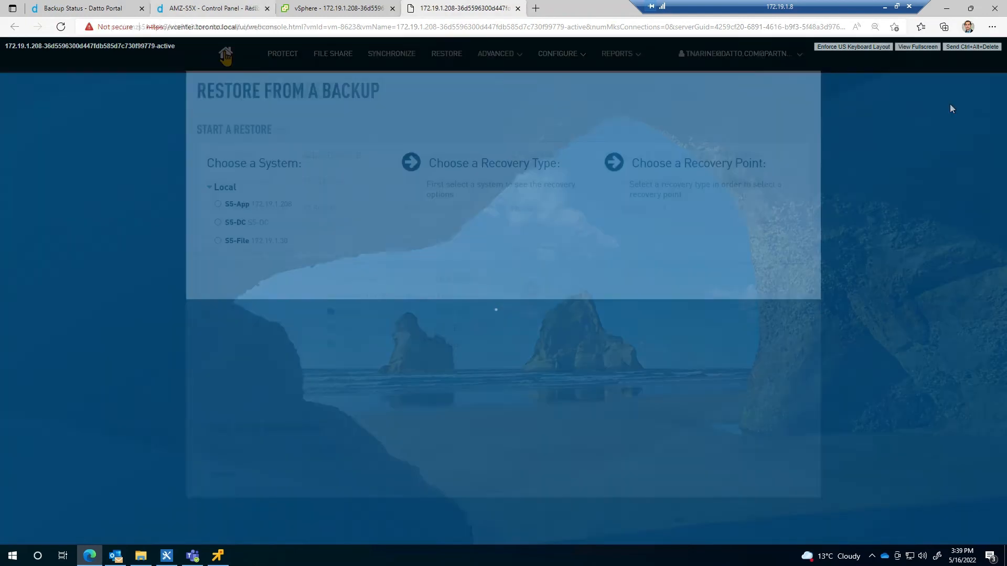
click(208, 7)
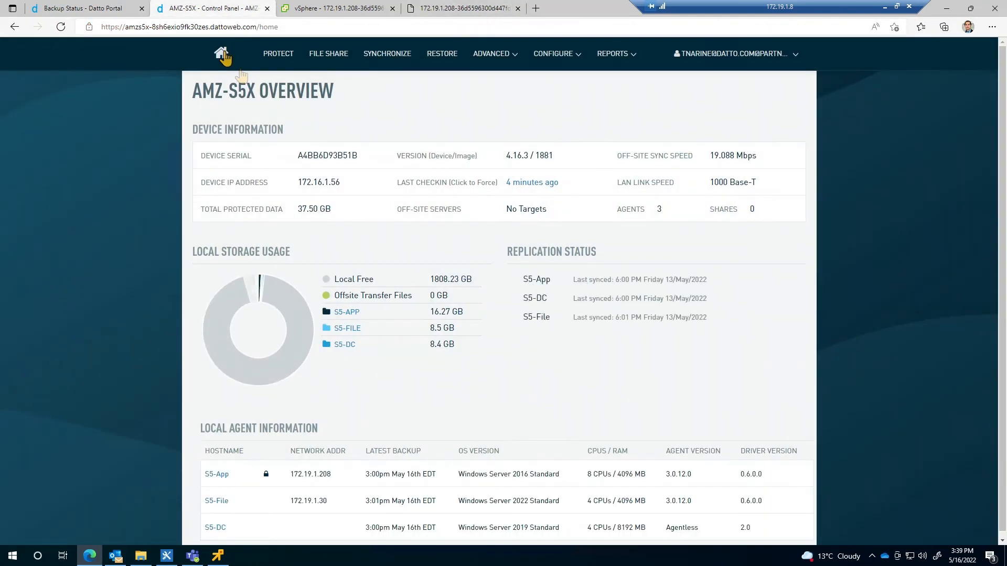